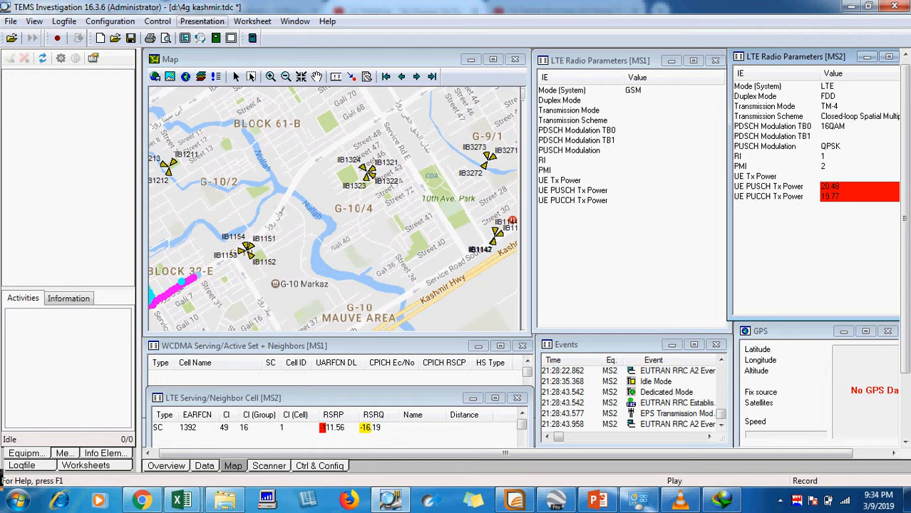
- Open an LTE Serving Cell window from the Presentation menu
left_click(202, 21)
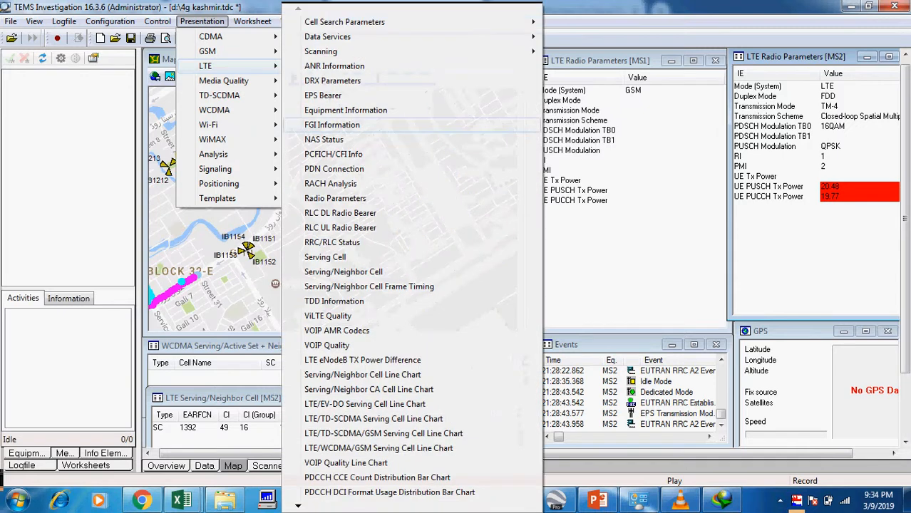
mouse_move(325, 257)
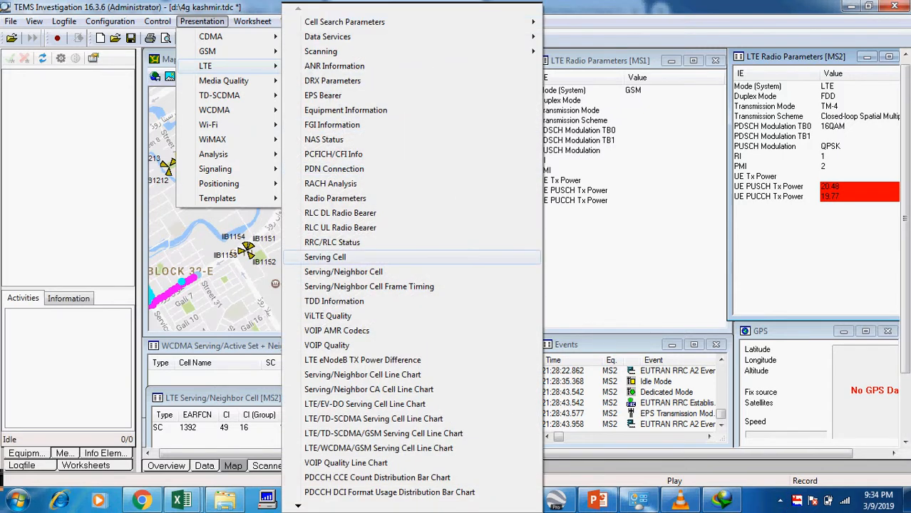
left_click(325, 256)
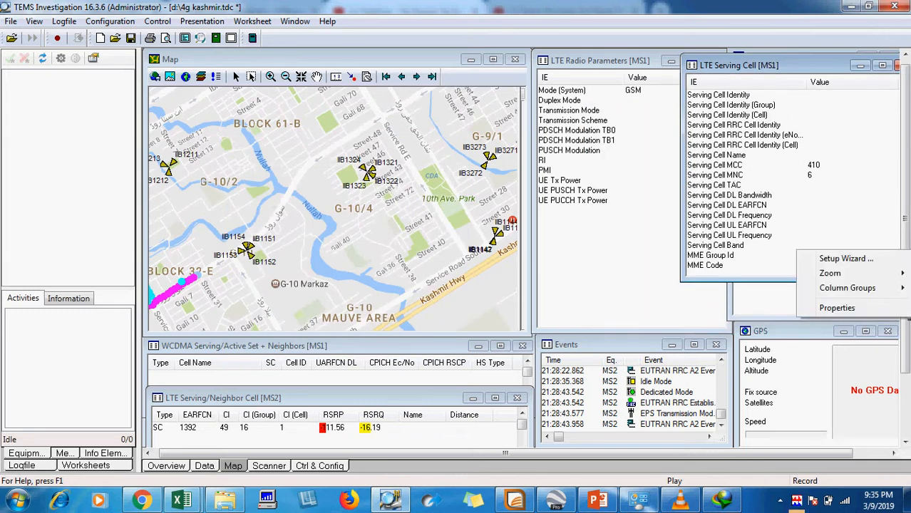
- Switch the Serving Cell window's source mobile to MS2 and view its Cell Content rows
left_click(837, 307)
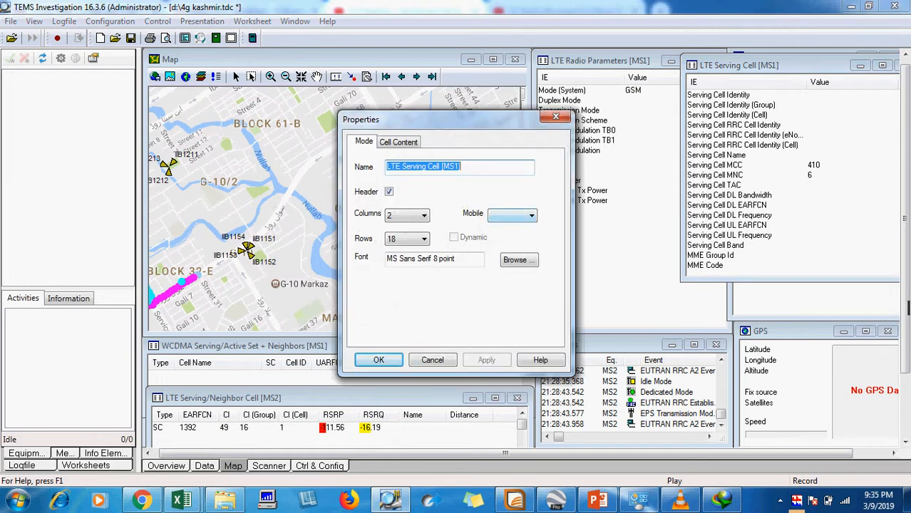
left_click(531, 214)
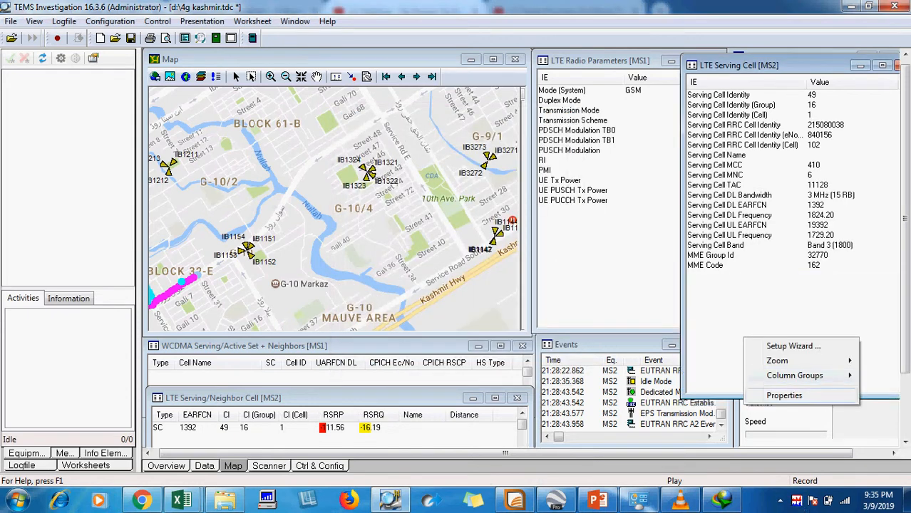
left_click(784, 395)
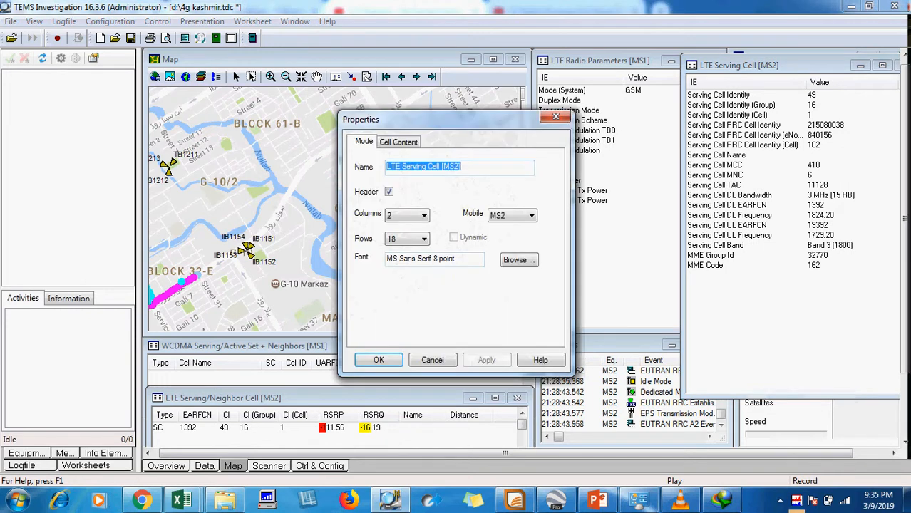
left_click(398, 142)
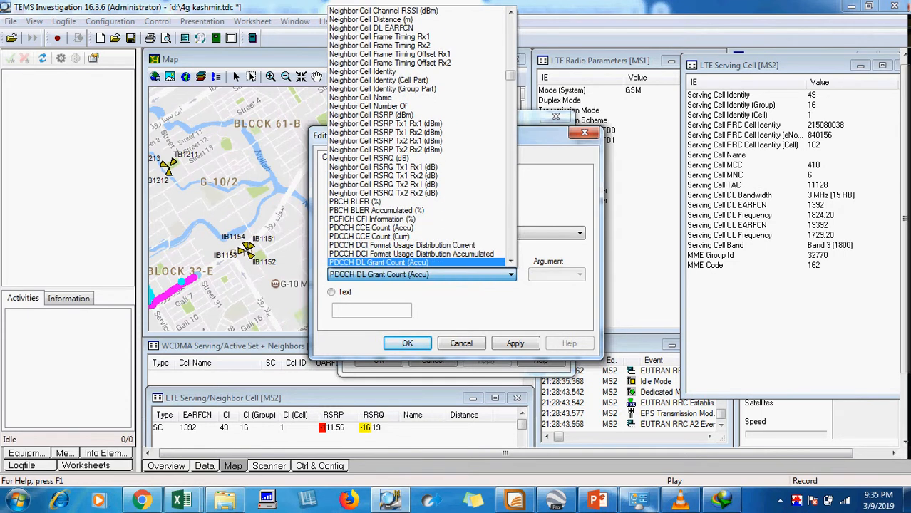
- Set row 18's value cell to the PDSCH Resource Block information element
scroll("down", 3)
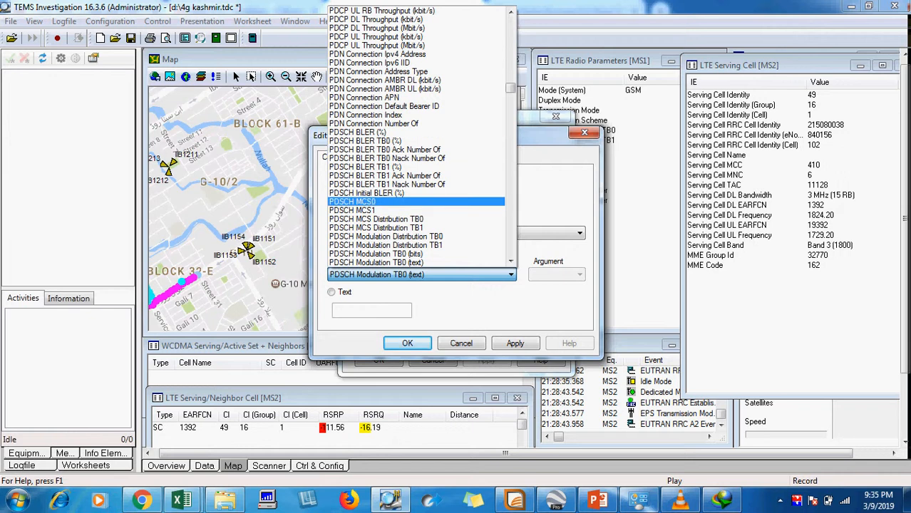
left_click(386, 244)
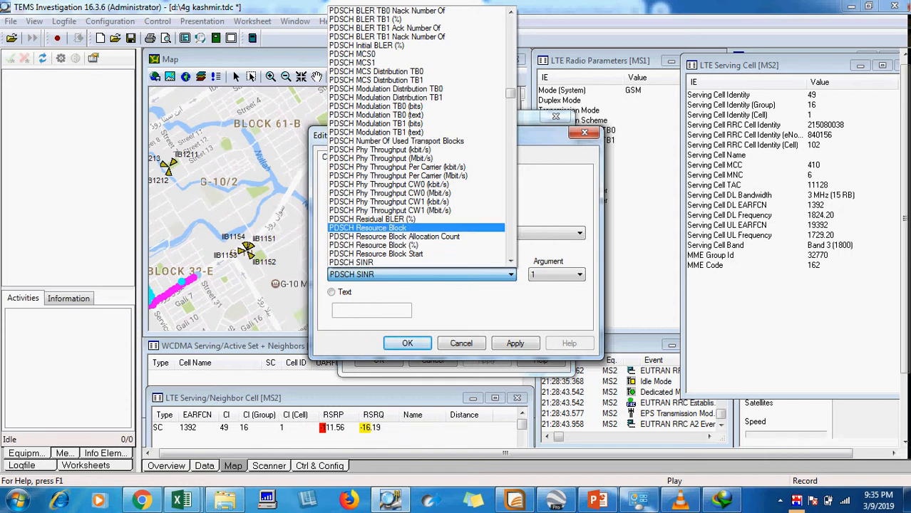
left_click(367, 228)
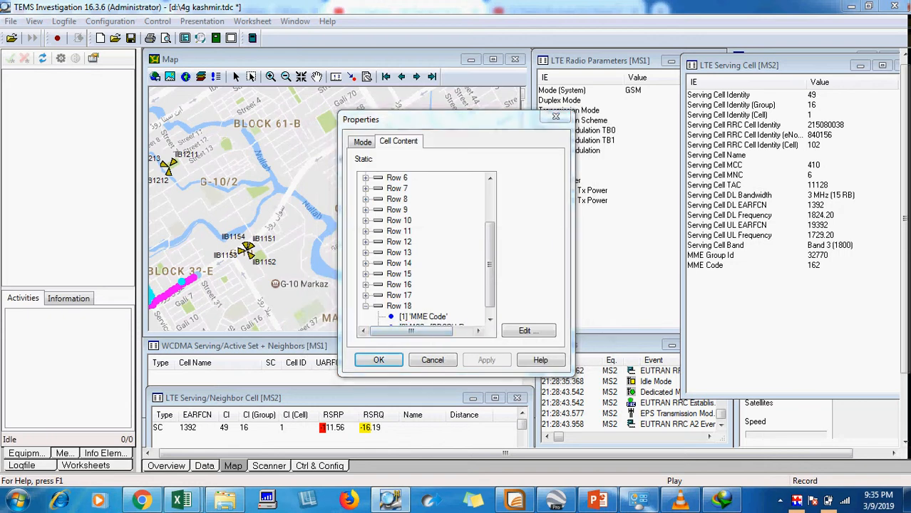
- Label row 18's first cell with the text 'DL RB'
left_click(528, 330)
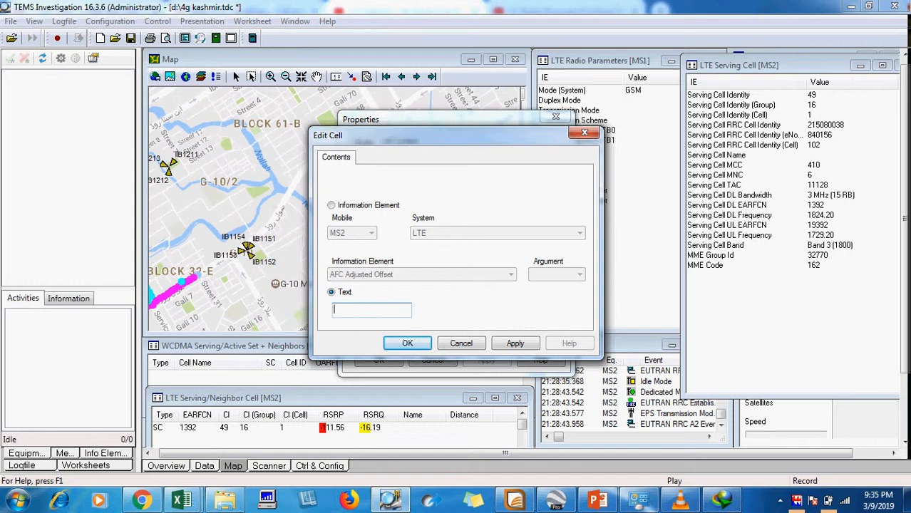
type("DL RB")
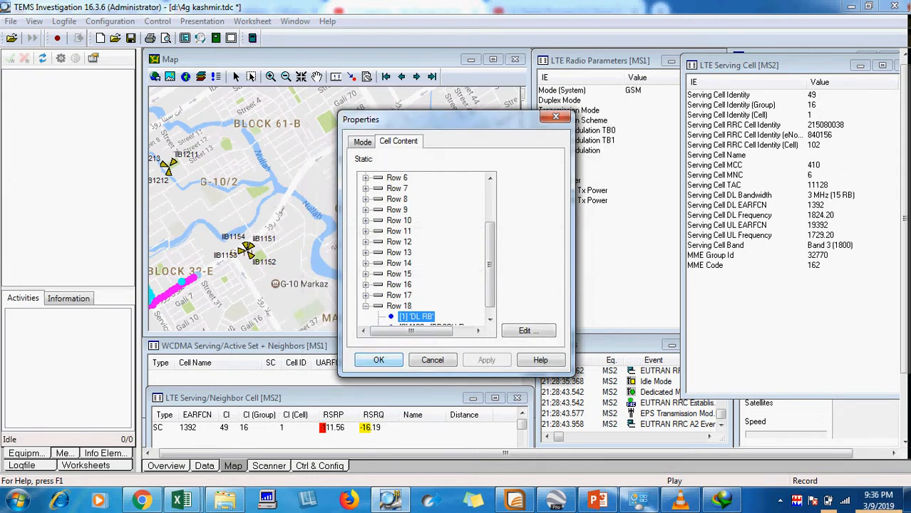
left_click(379, 360)
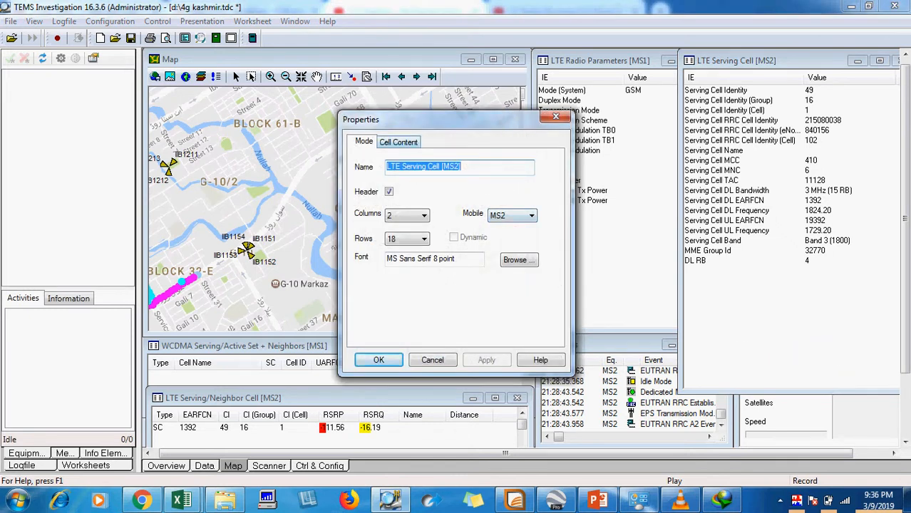
- Replace row 17's MME Group ID value with MS2's PUSCH Resource Block element
left_click(399, 141)
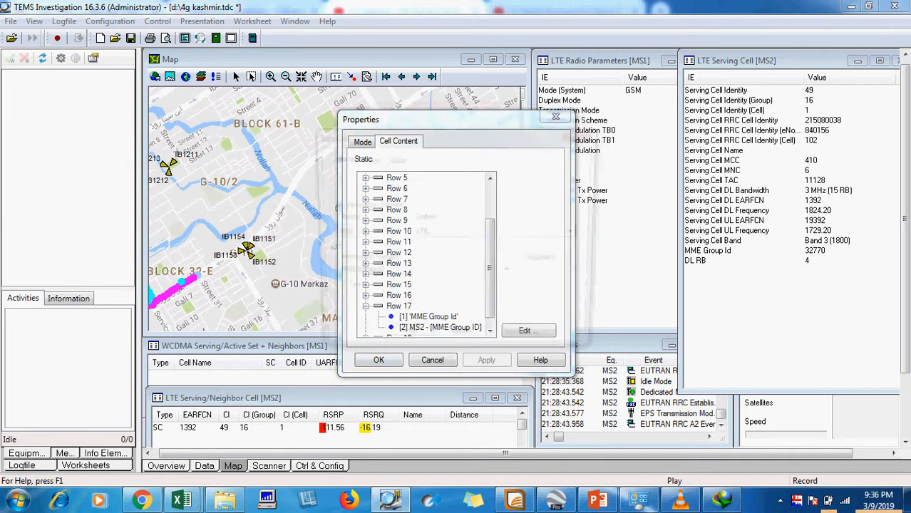
left_click(528, 330)
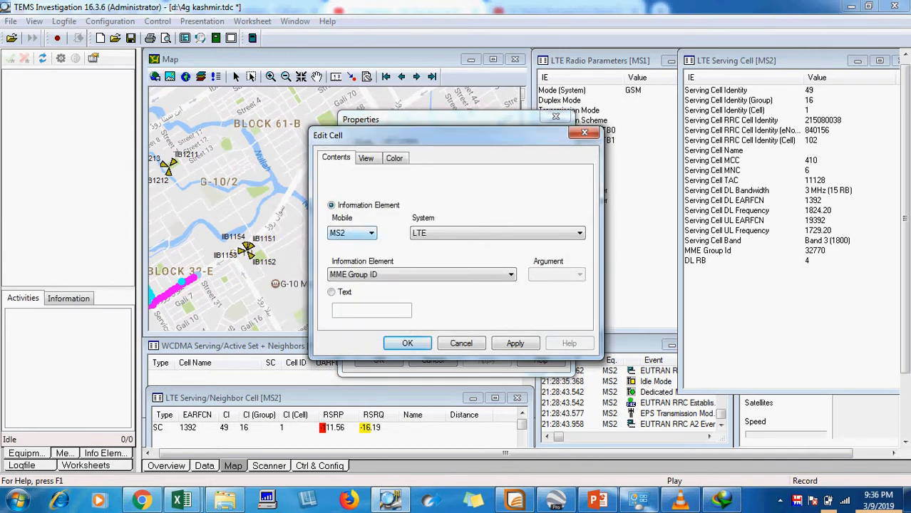
left_click(510, 274)
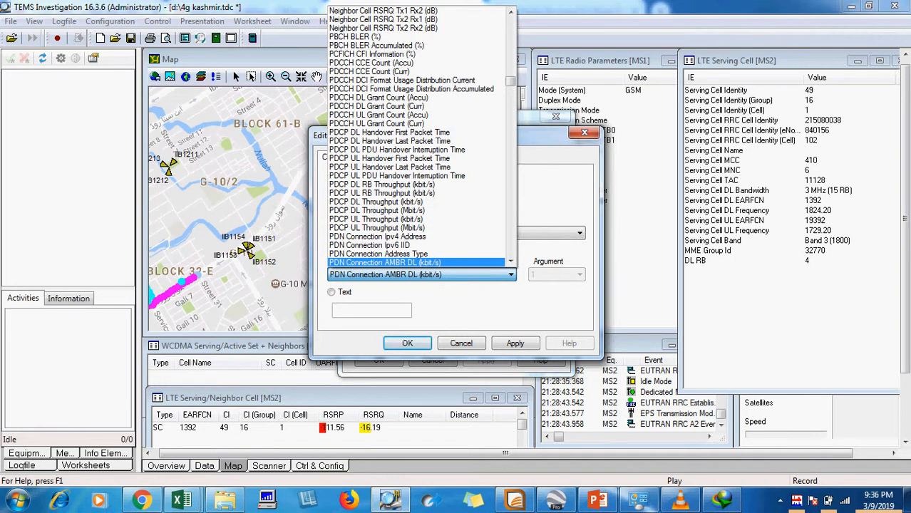
scroll("down", 3)
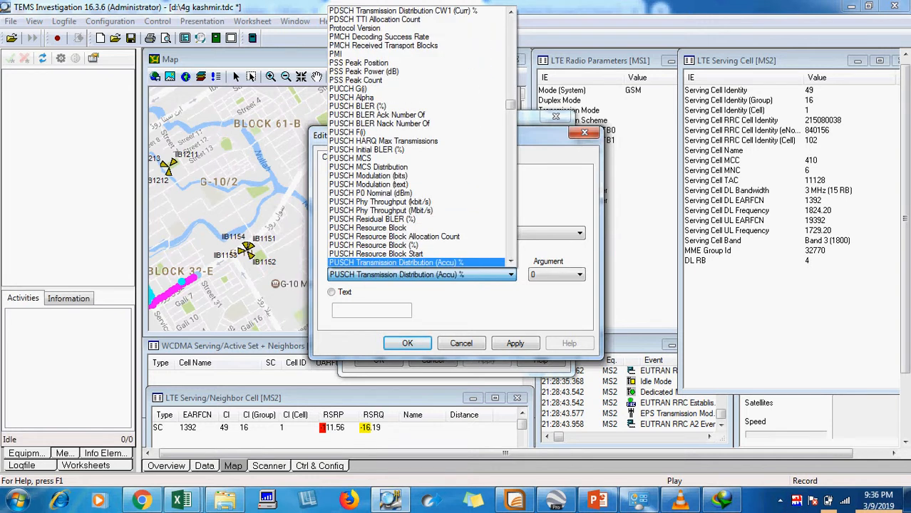
left_click(367, 227)
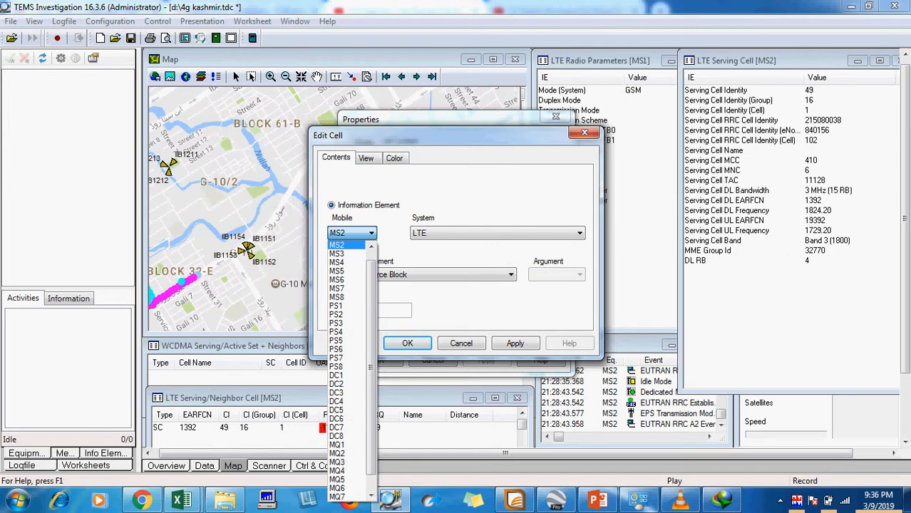
left_click(336, 245)
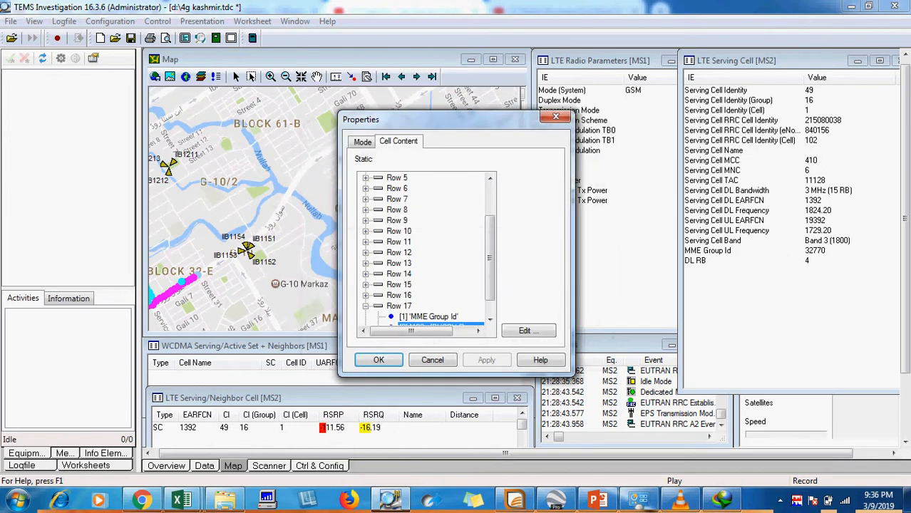
- Label row 17 'UL RB' and apply the changes to the Serving Cell window
left_click(528, 330)
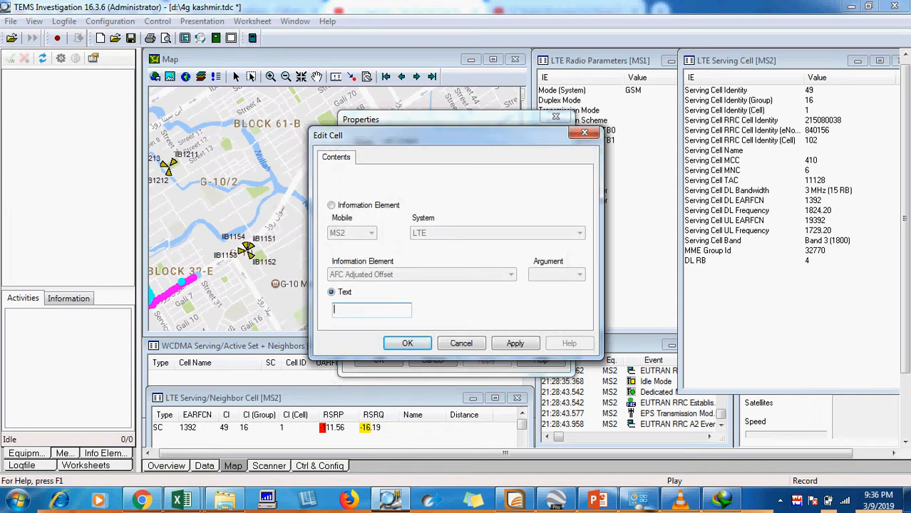
type("UL")
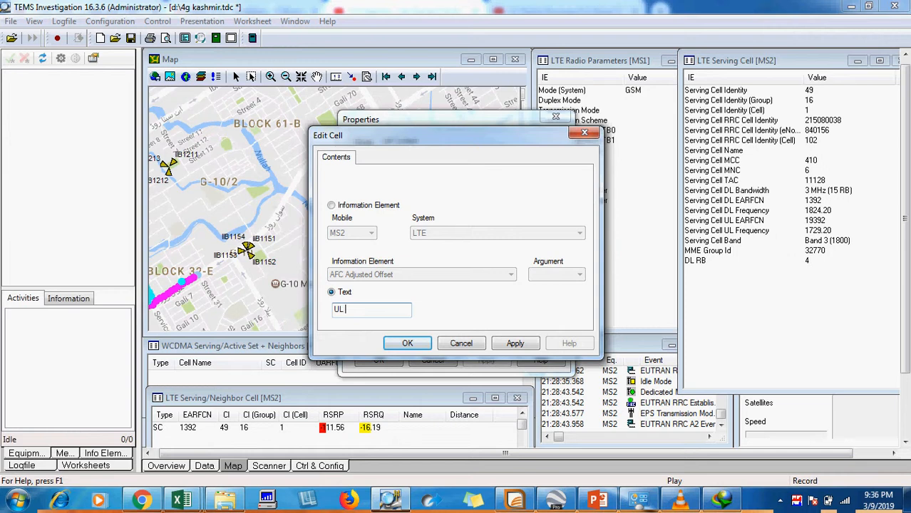
type("RB")
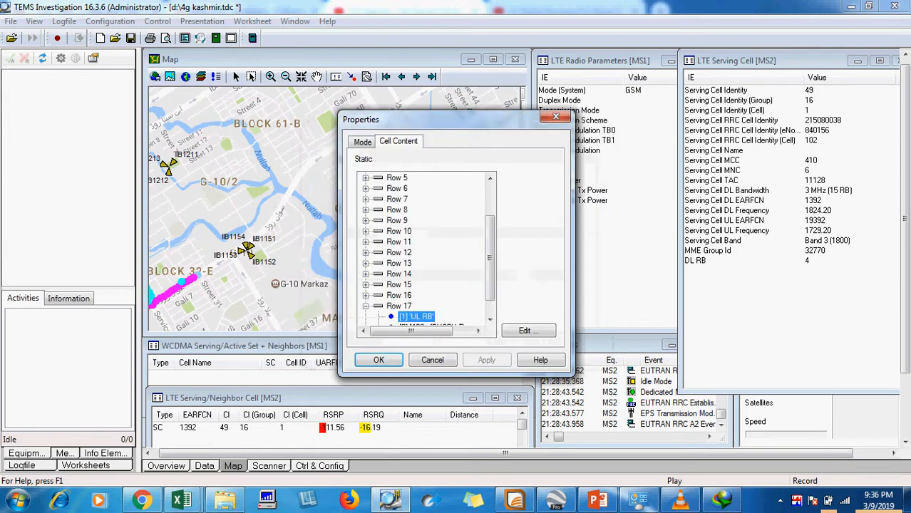
left_click(379, 359)
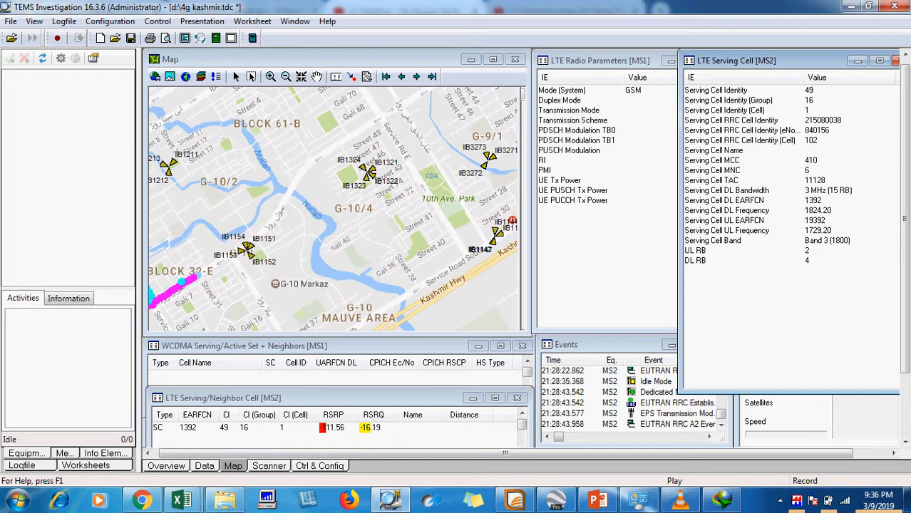